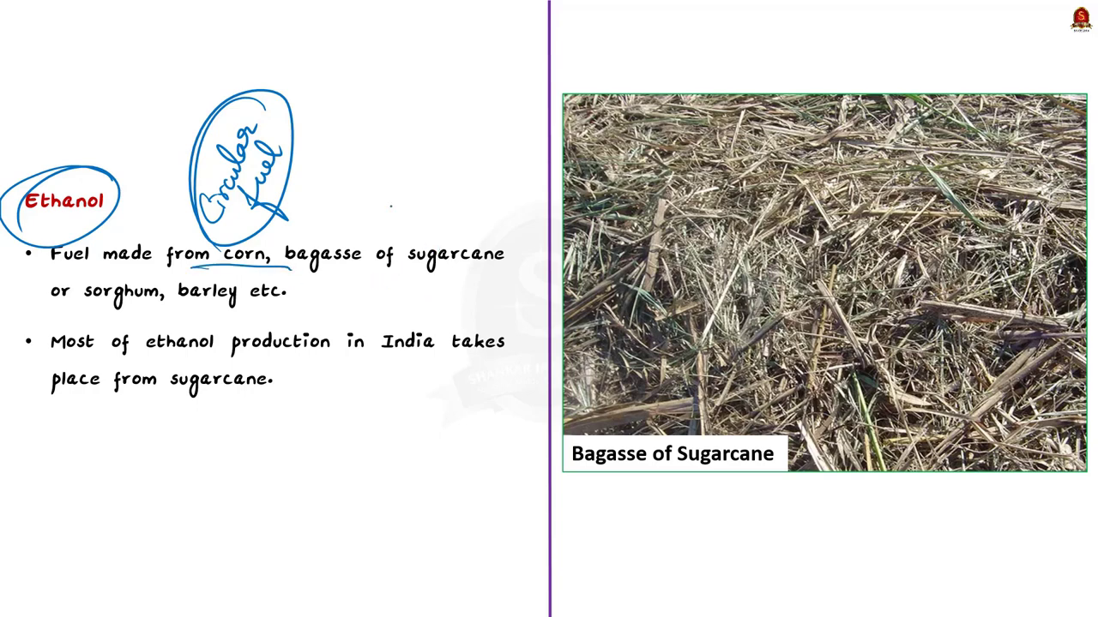
- Swipe forward to the 'Advantages of ethanol' slide with its four points
{"action": "left_click_drag", "start_coordinate": [292, 272], "coordinate": [510, 272]}
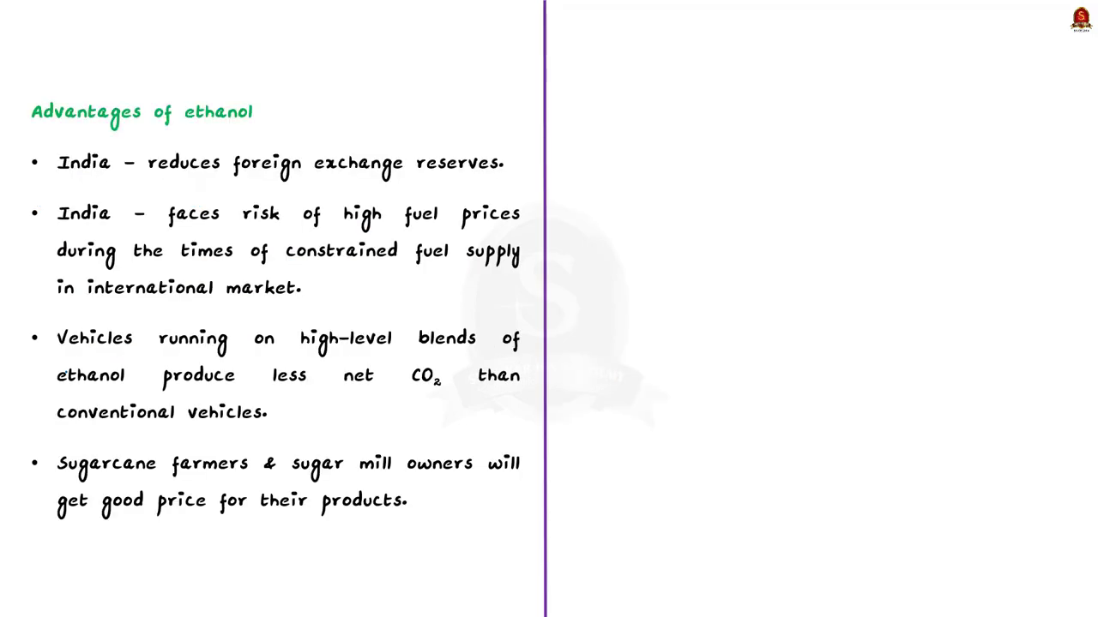
- Handwrite 'Circular fuel', 'Energy from waste' and blending-target notes above the heading
{"action": "left_click_drag", "start_coordinate": [300, 82], "coordinate": [330, 94]}
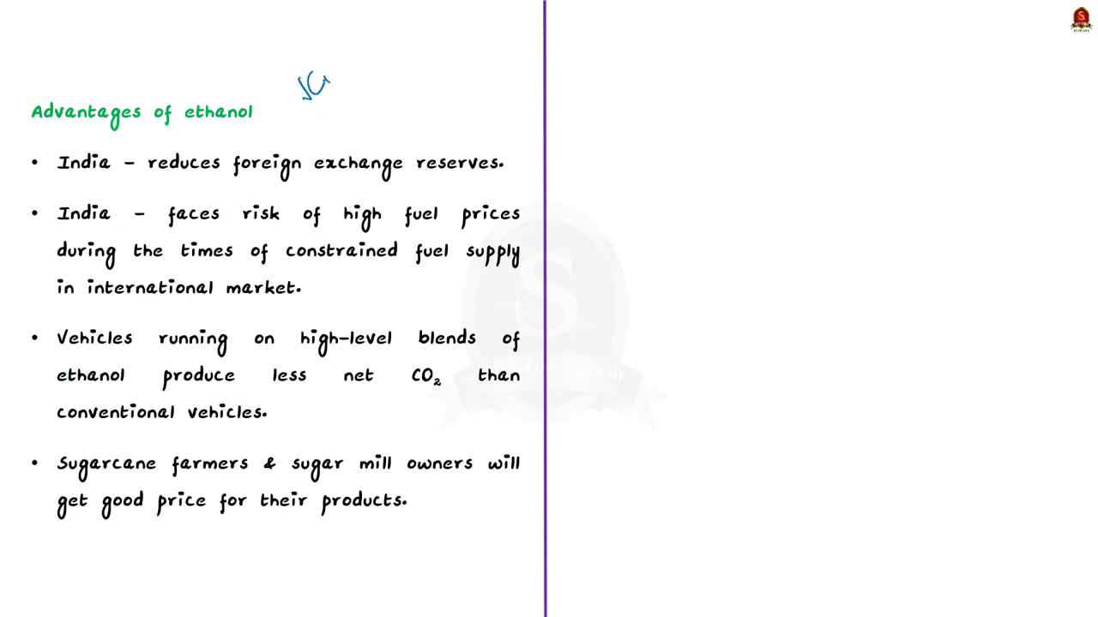
{"action": "left_click_drag", "start_coordinate": [308, 78], "coordinate": [369, 43]}
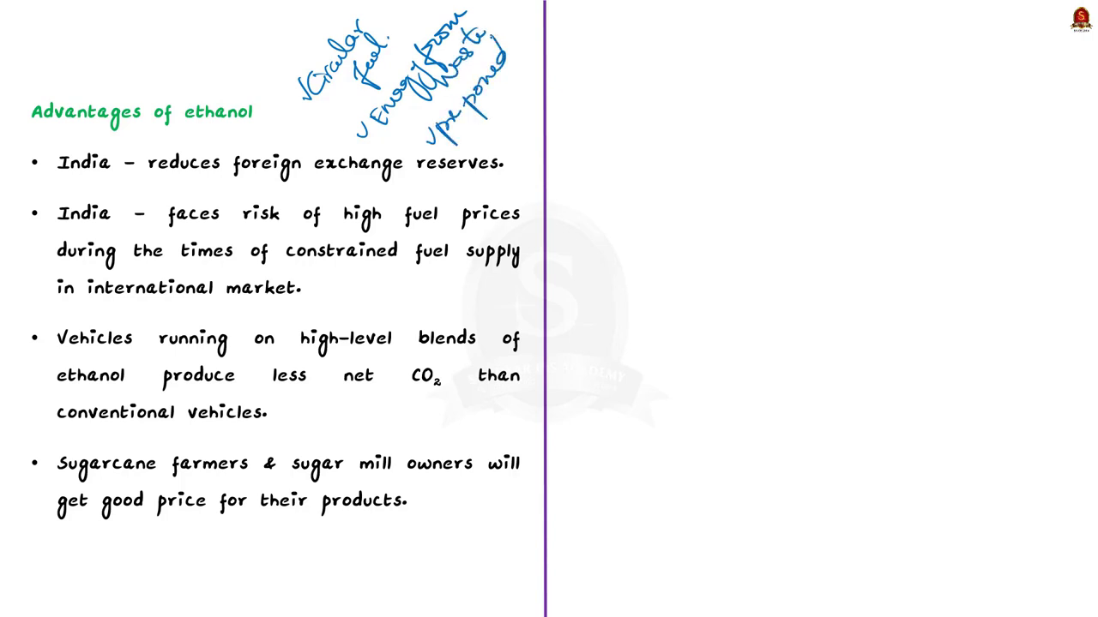
{"action": "left_click_drag", "start_coordinate": [480, 111], "coordinate": [506, 124]}
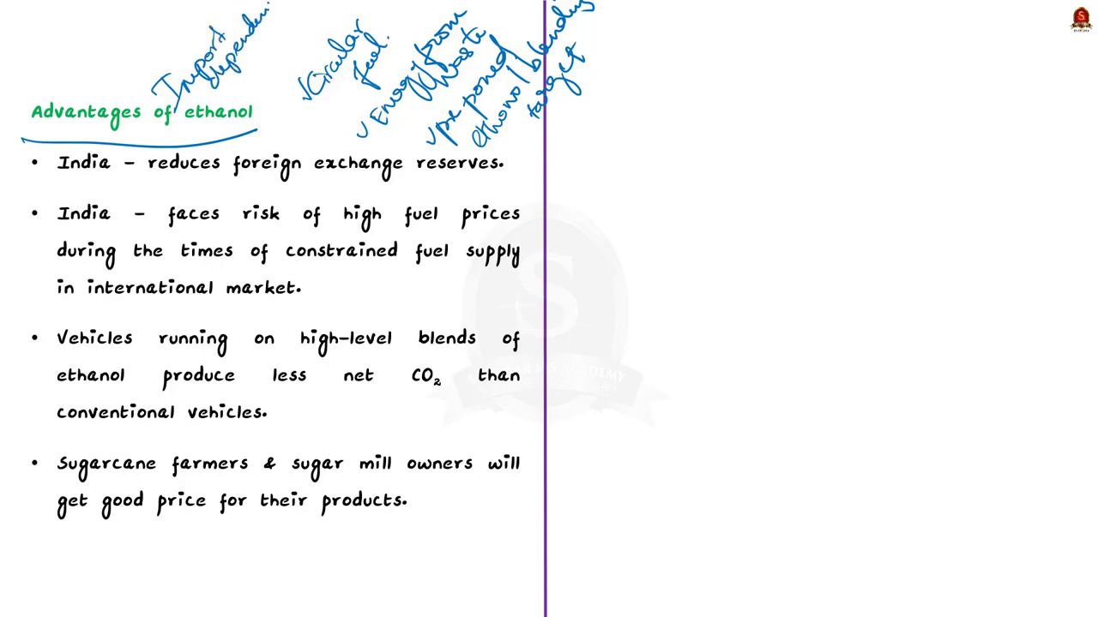
- Arrow the import note to the heading, underline the foreign-exchange point, and jot 'CO₂', 'fuel ?'
{"action": "left_click_drag", "start_coordinate": [112, 150], "coordinate": [154, 94]}
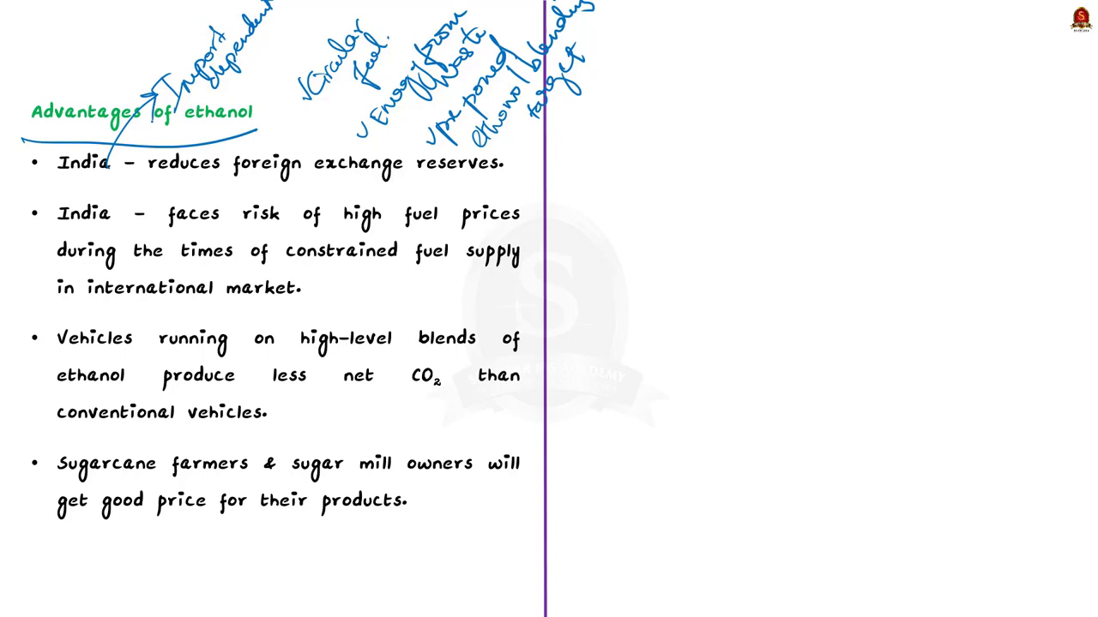
{"action": "left_click_drag", "start_coordinate": [137, 178], "coordinate": [524, 178]}
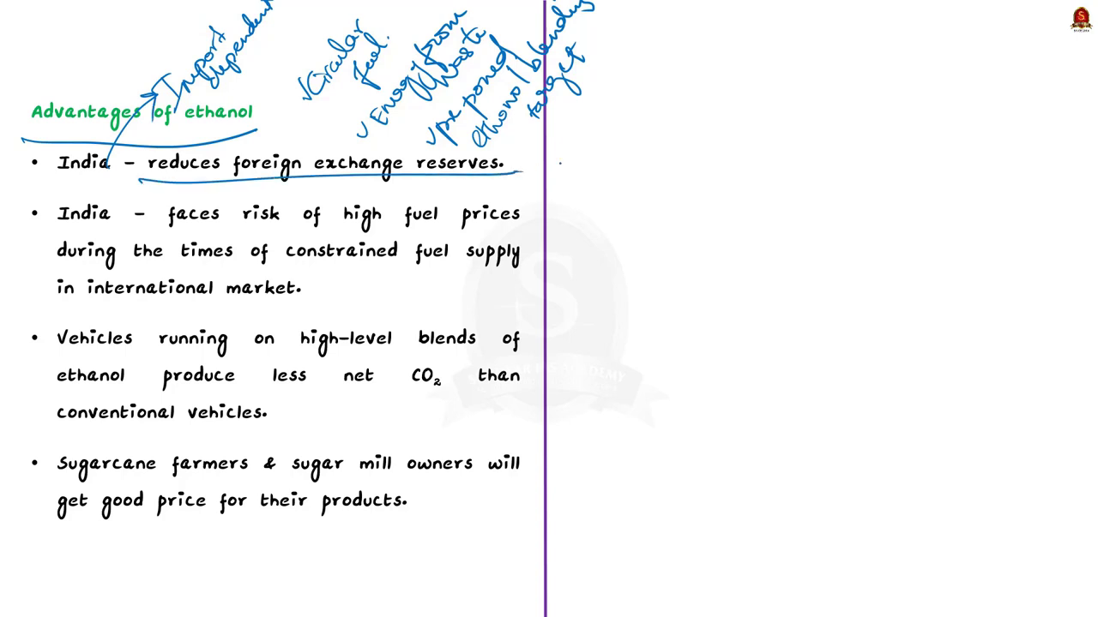
{"action": "mouse_move", "coordinate": [898, 218]}
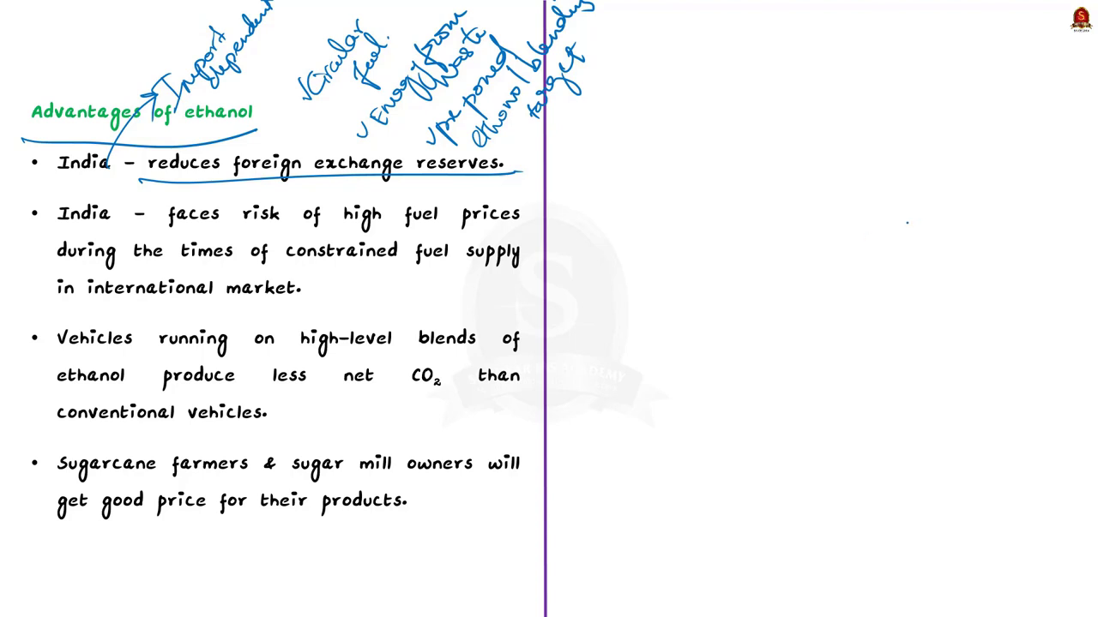
{"action": "type", "text": "Co₂"}
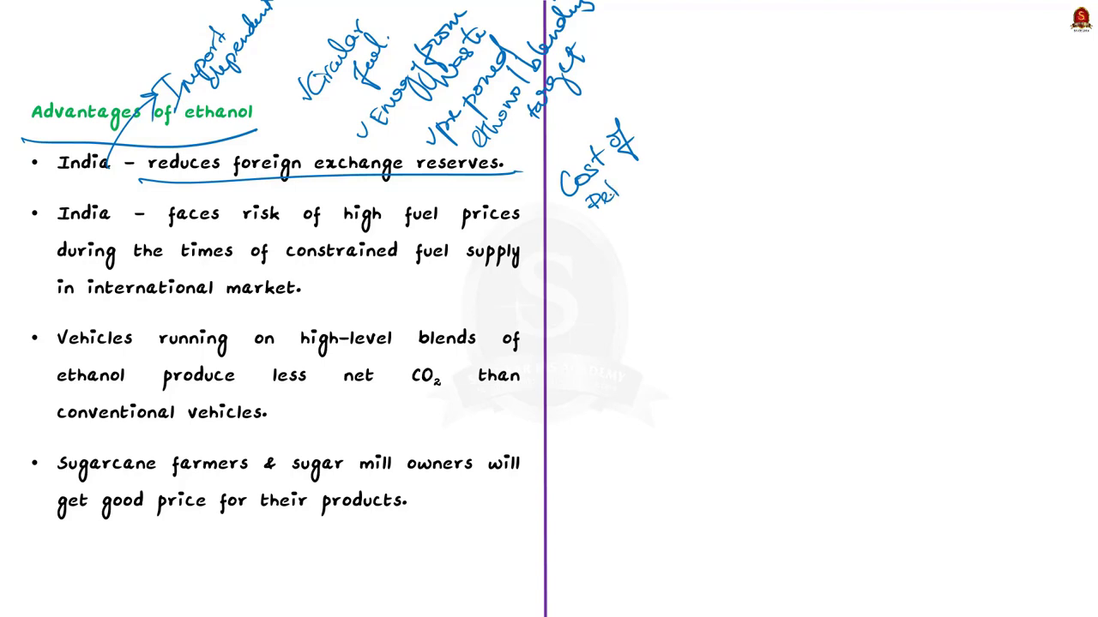
{"action": "type", "text": "fuel ?"}
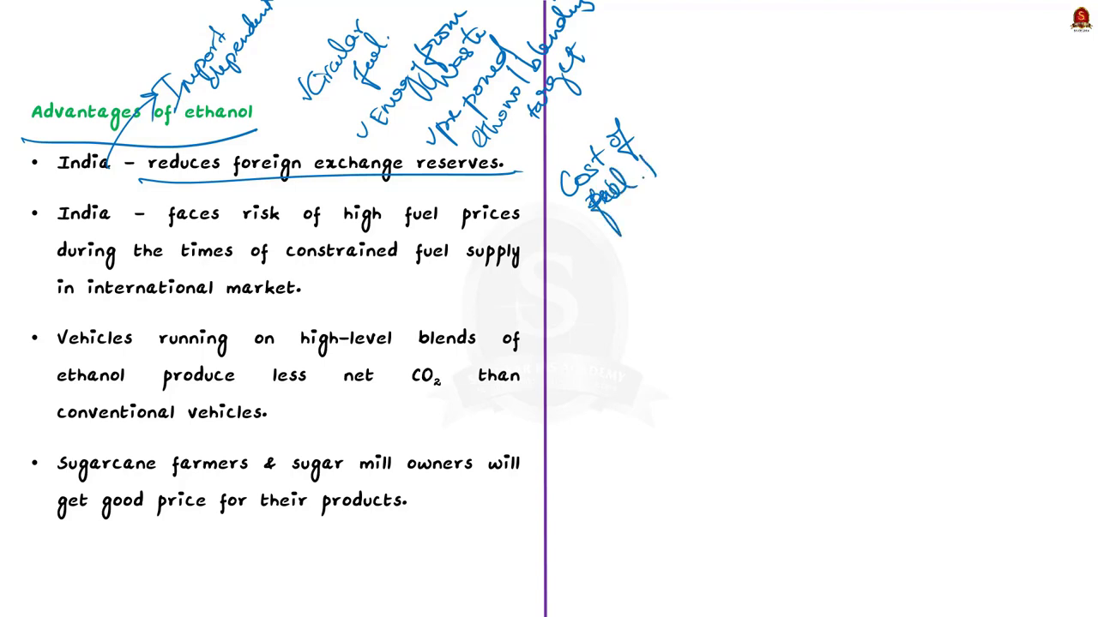
{"action": "left_click_drag", "start_coordinate": [334, 288], "coordinate": [377, 292]}
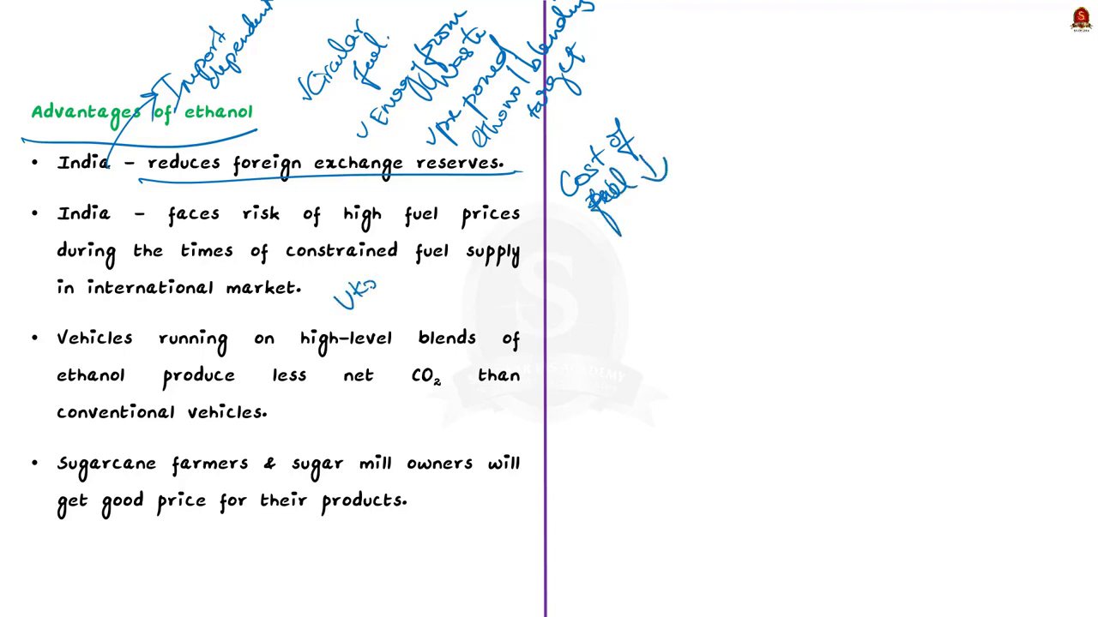